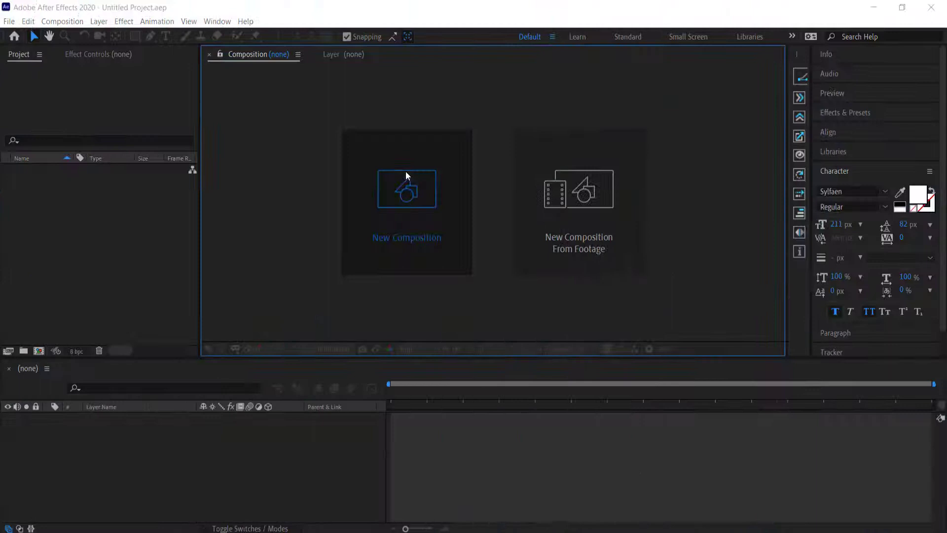
- Create composition MAIN using the HDTV 1080 29.97 preset with a 10-second duration
left_click(406, 188)
type("MAIN")
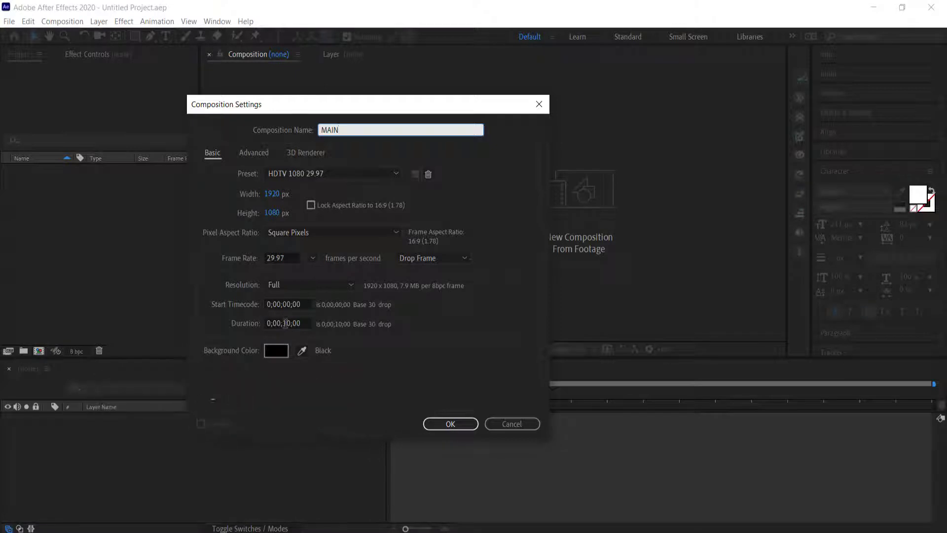
left_click(450, 423)
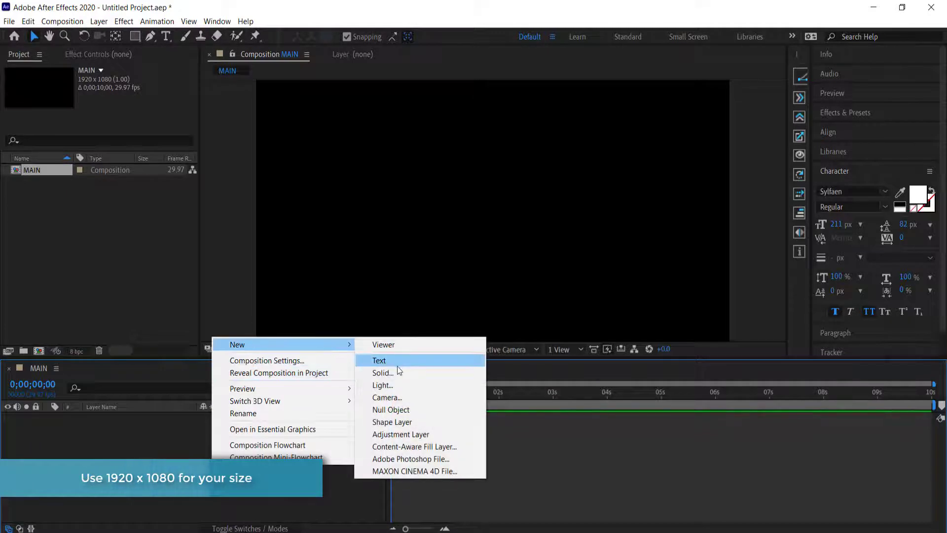
- Add a 'WIGGLE TEXT' text layer and align it to the horizontal centre
left_click(379, 360)
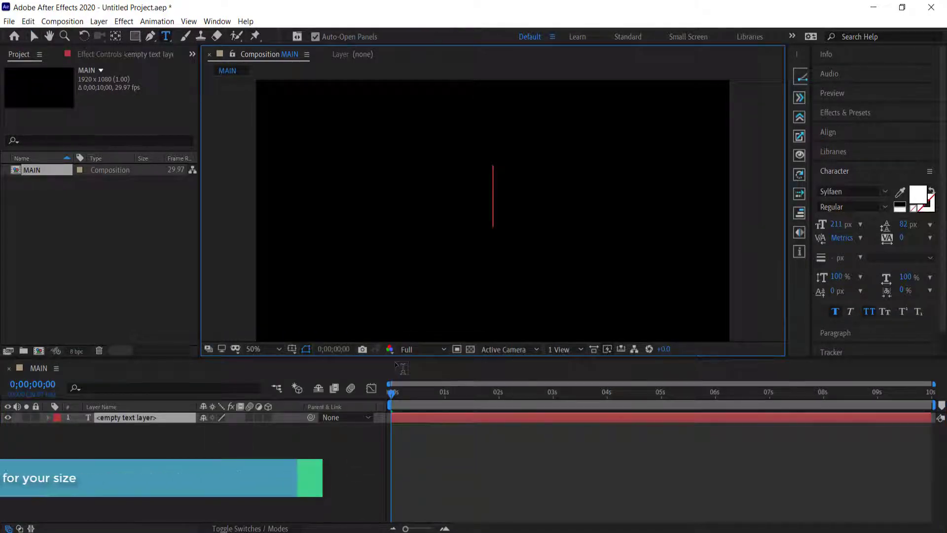
type("WIGGLE TEXT")
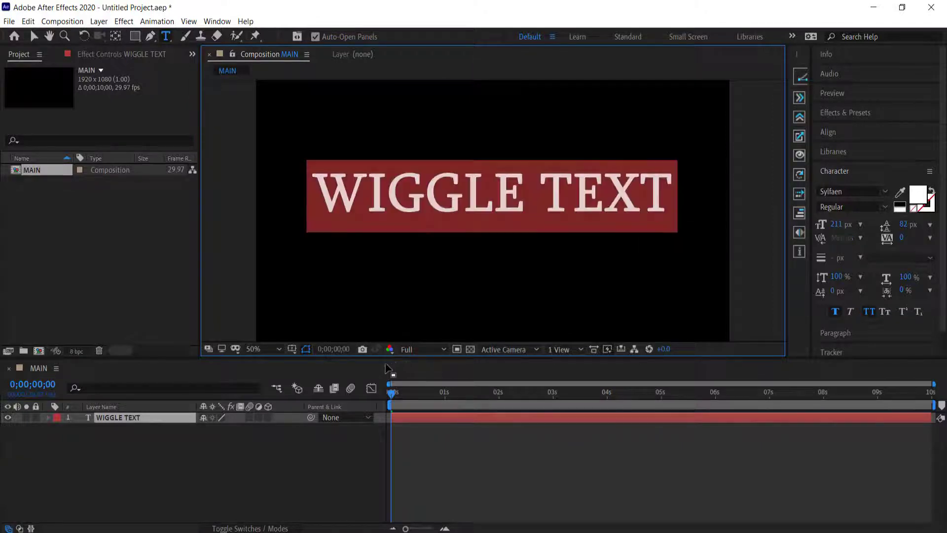
left_click(829, 132)
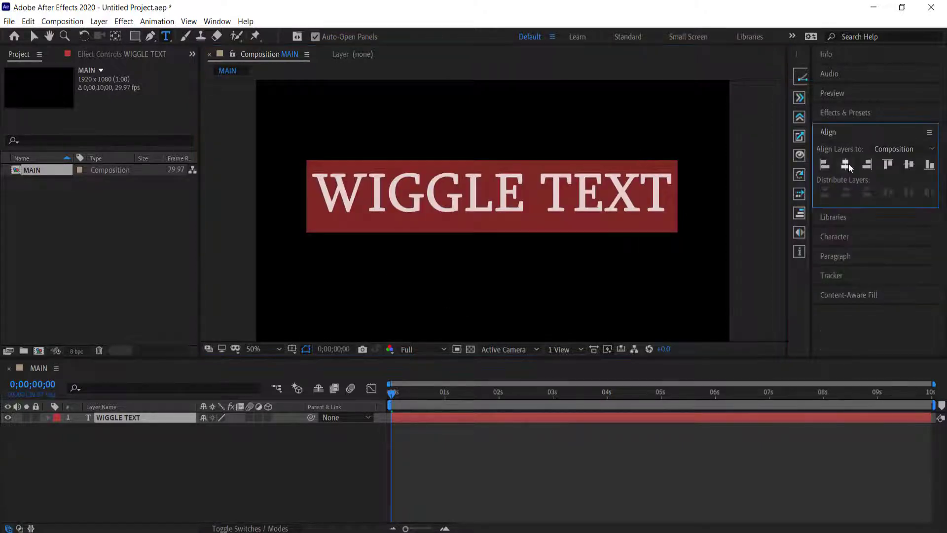
left_click(909, 165)
type("surf")
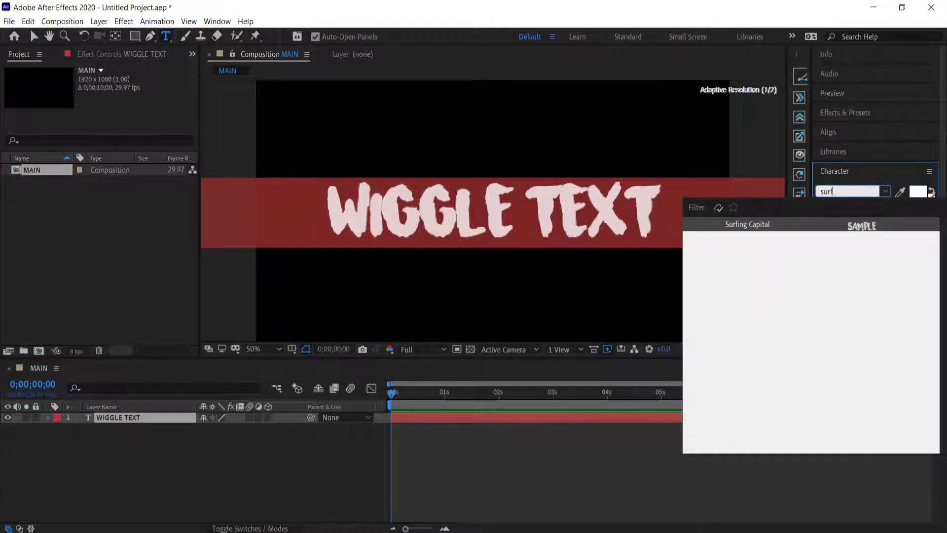
- Apply the Surfing Capital font to the WIGGLE TEXT lettering
left_click(747, 224)
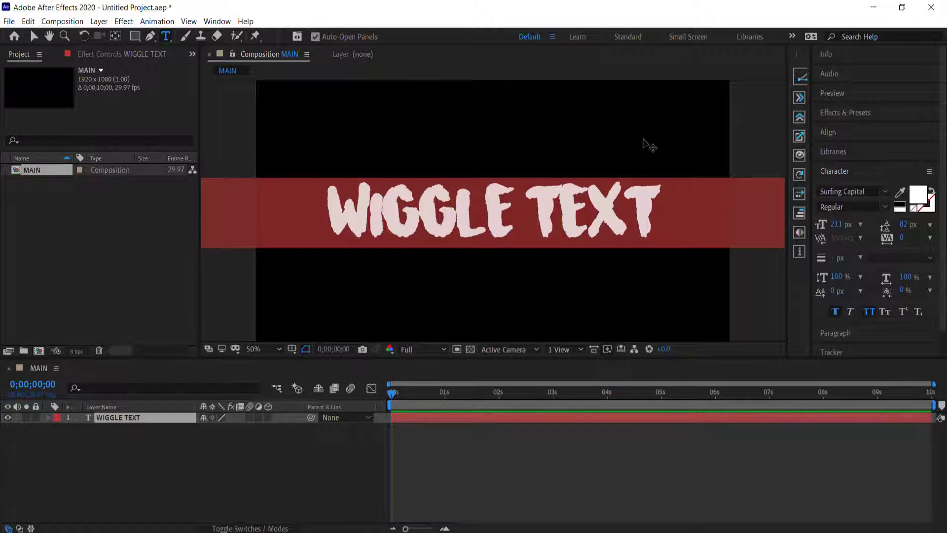
mouse_move(617, 144)
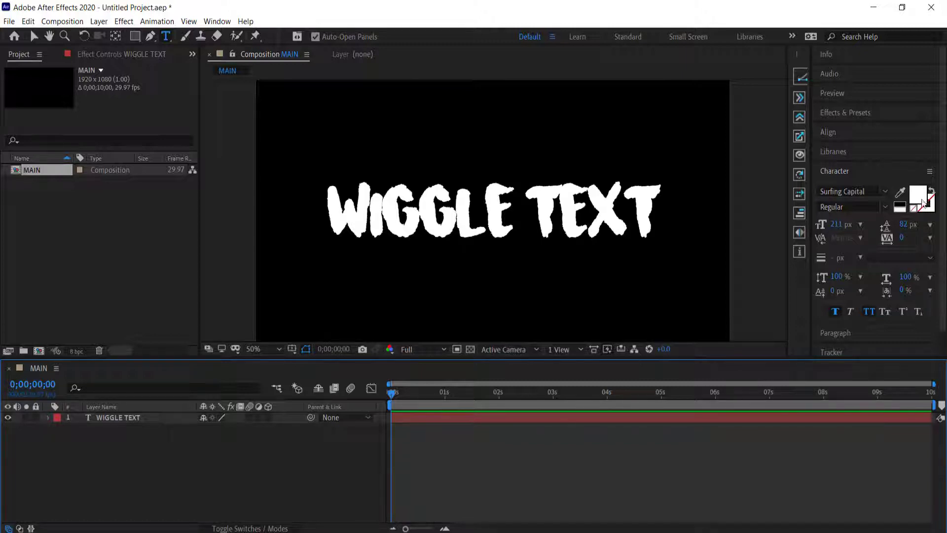
mouse_move(917, 195)
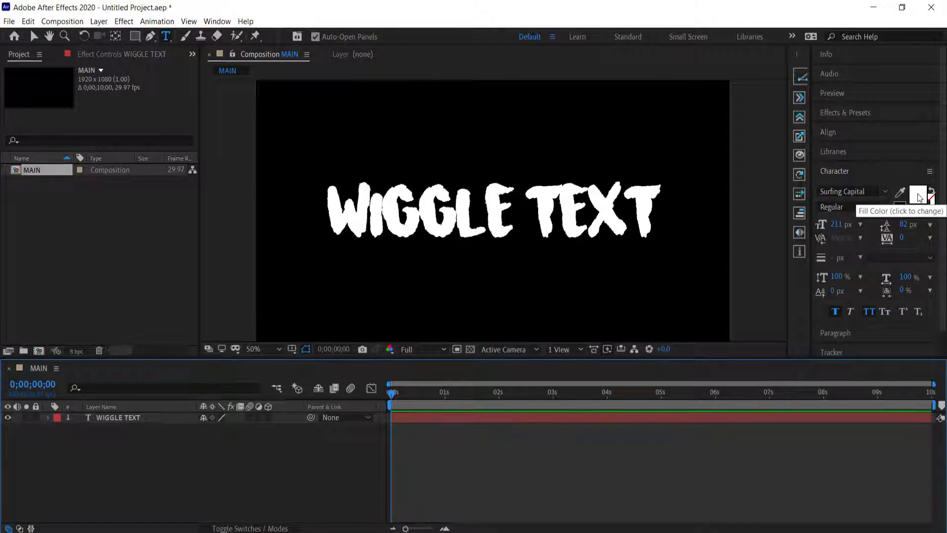
- Pre-compose the WIGGLE TEXT layer into a nested composition called 'TEXT'
right_click(118, 417)
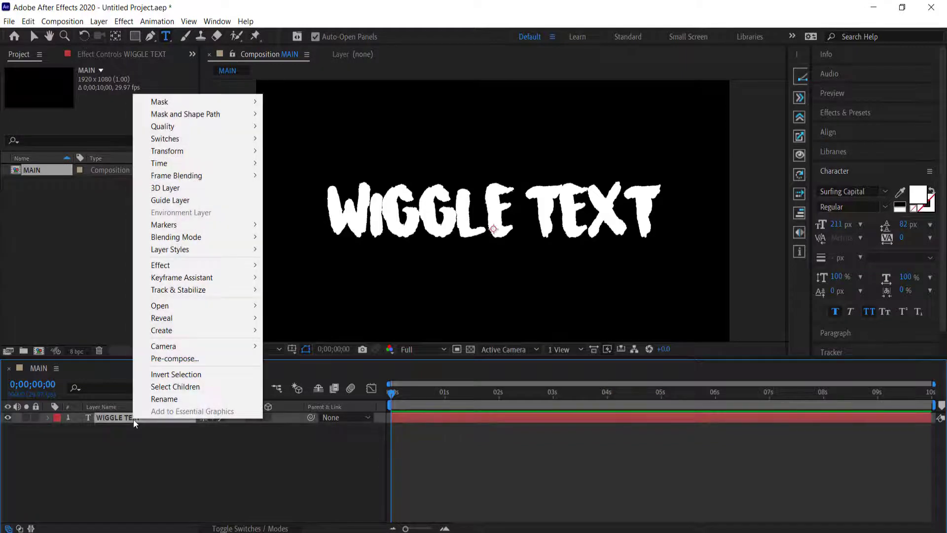
left_click(175, 358)
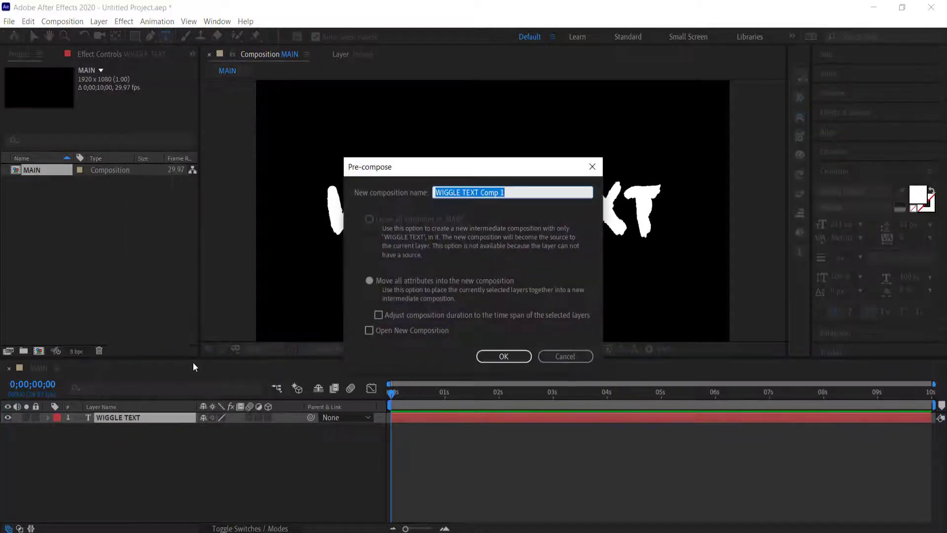
type("TEXT")
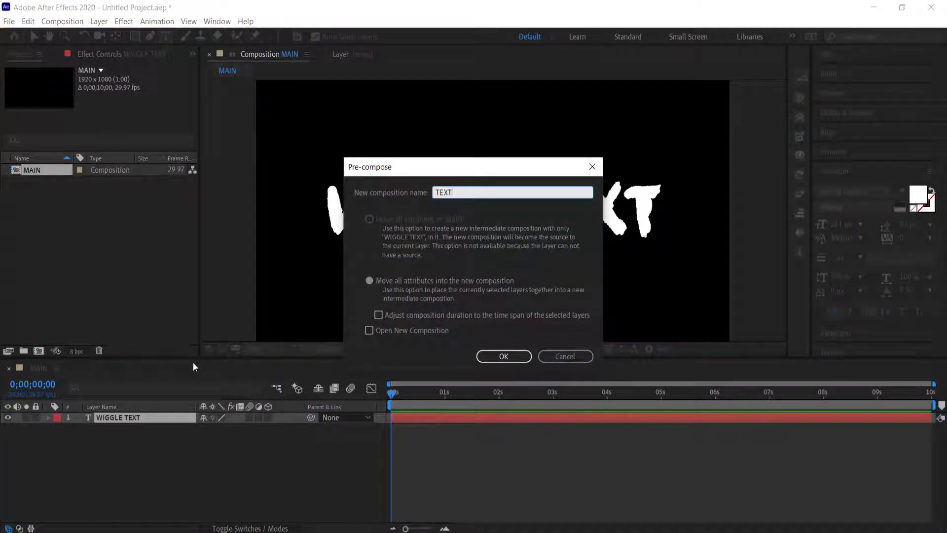
left_click(503, 356)
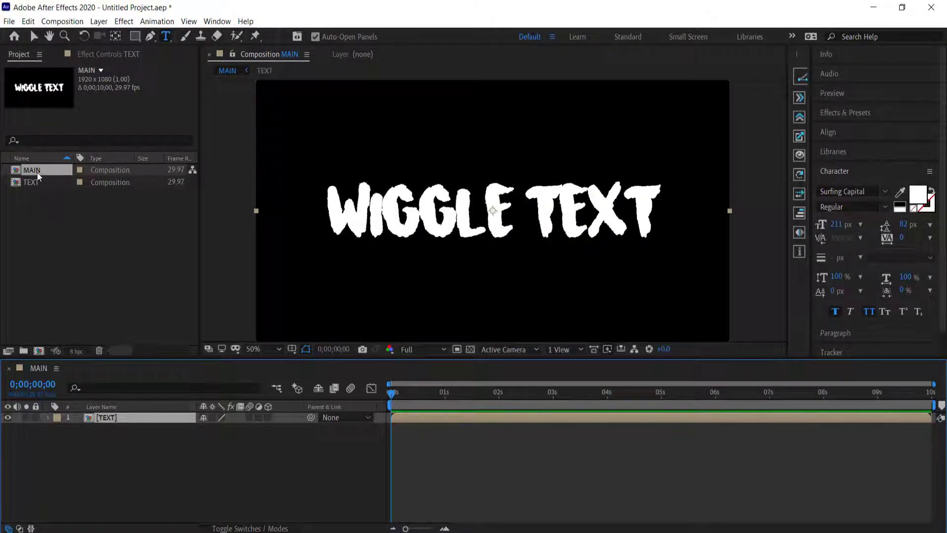
- Create a new composition named 'DISPLACEMENT MAP'
left_click(32, 182)
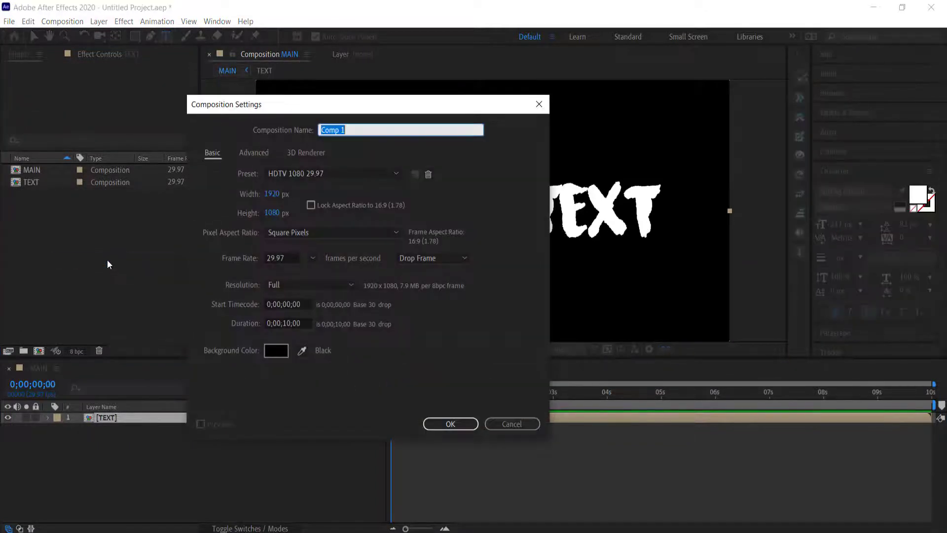
type("D")
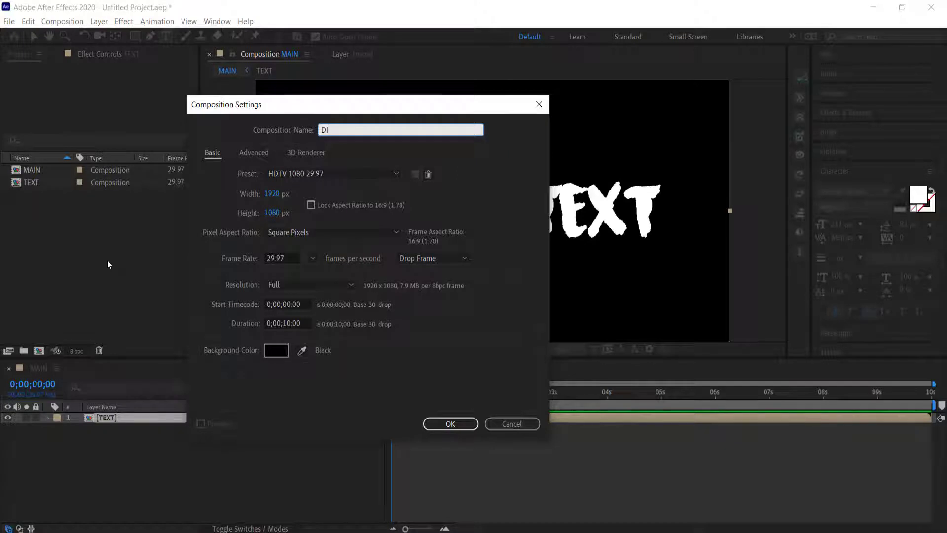
type("ISPLACEMENT MAP")
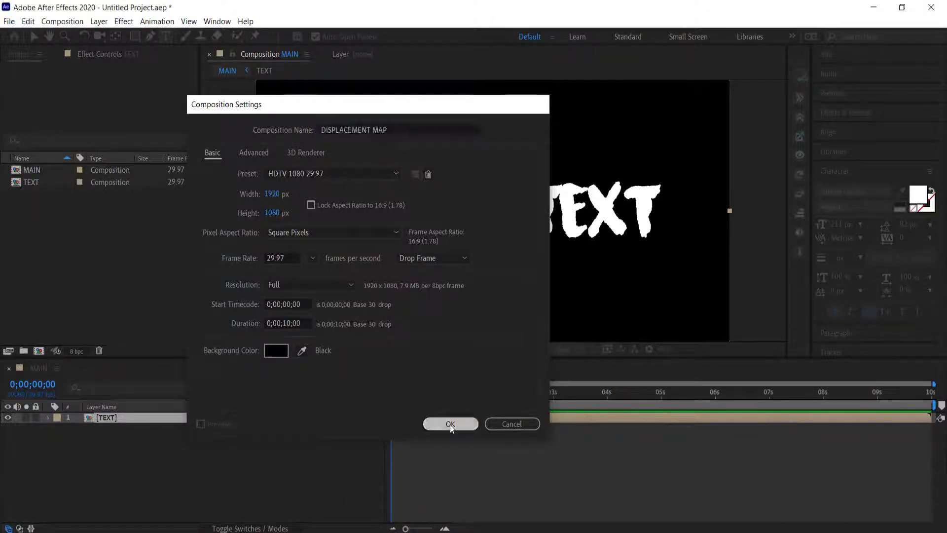
left_click(450, 423)
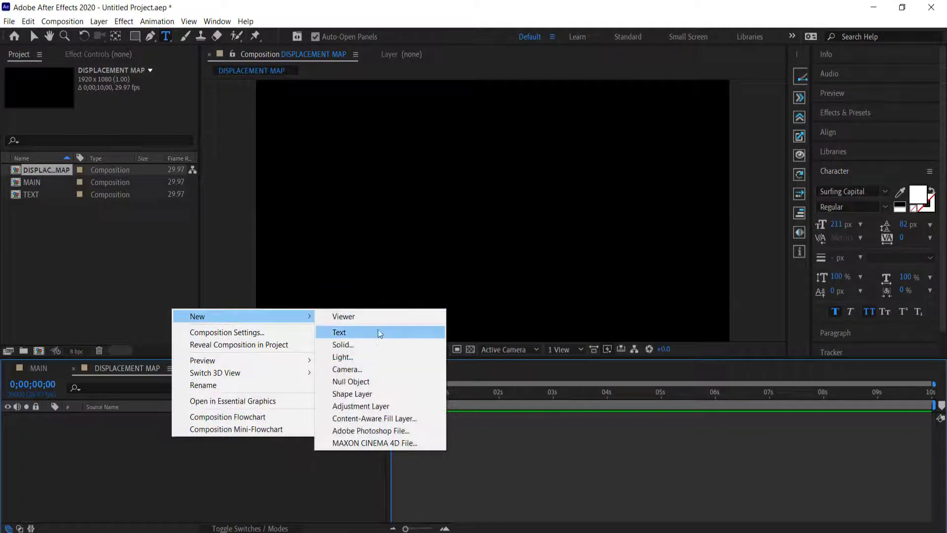
- Add a full-frame solid layer named 'displacement map' to it
left_click(342, 345)
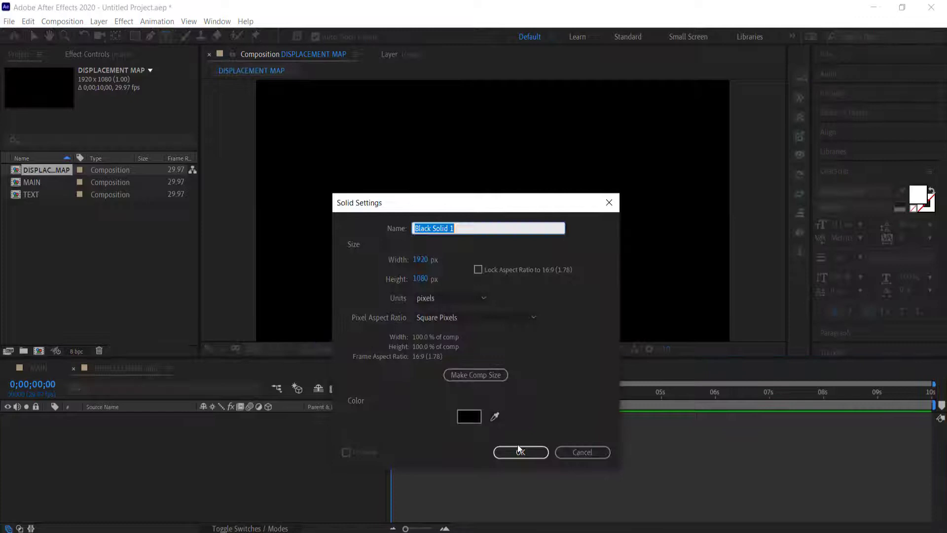
type("disc")
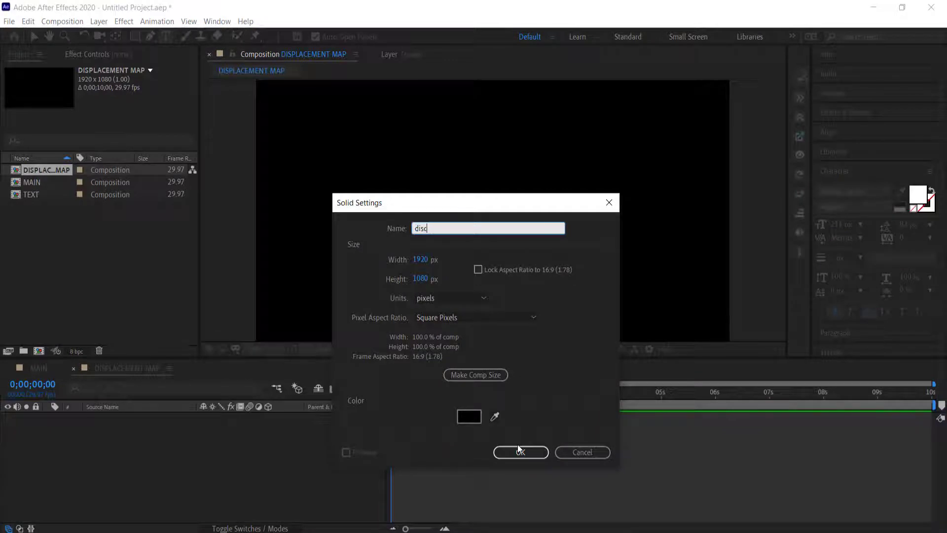
type("displa")
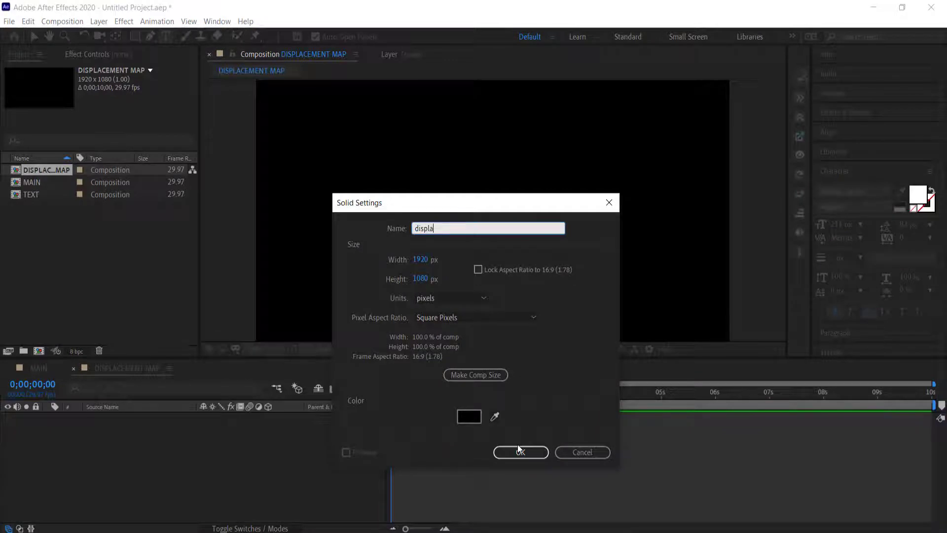
left_click(520, 451)
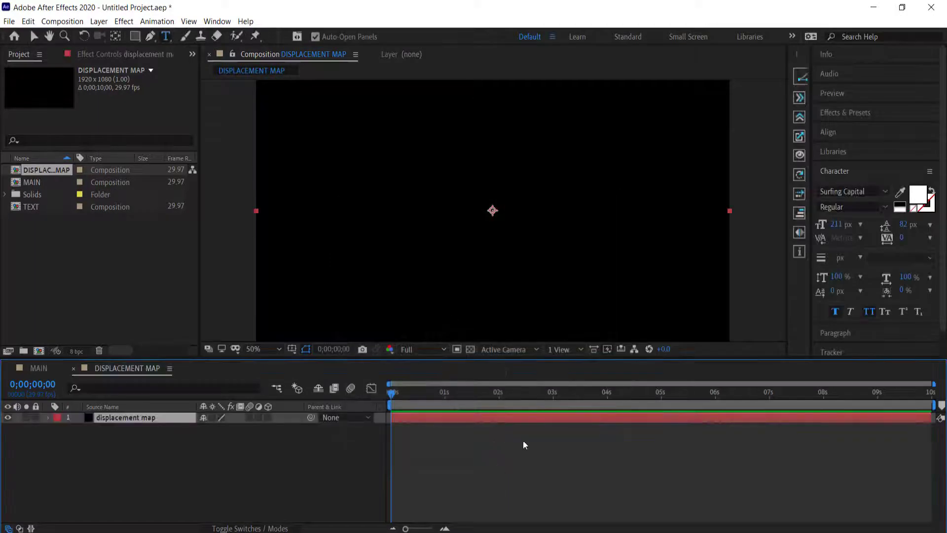
- Apply Fractal Noise set to Dynamic, with Contrast 130 and Brightness 15
left_click(845, 112)
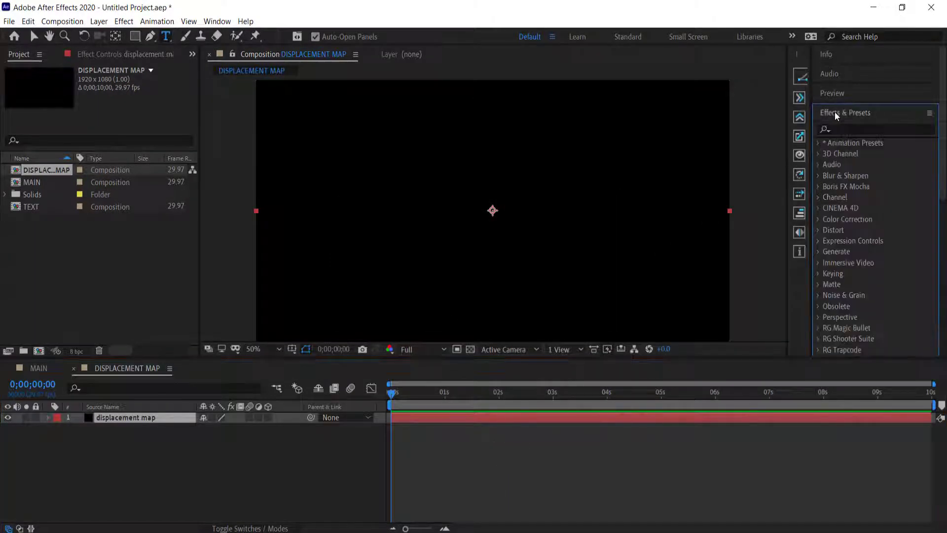
type("f")
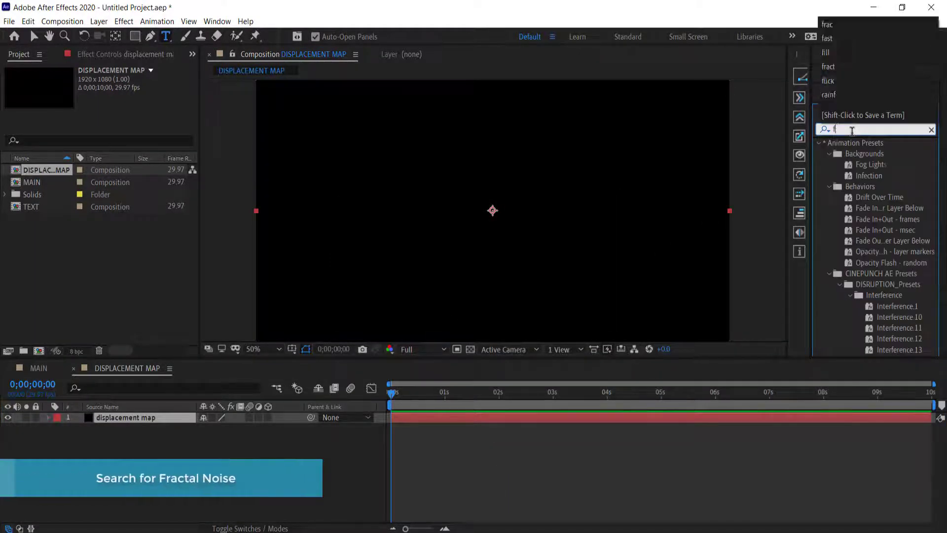
type("rac")
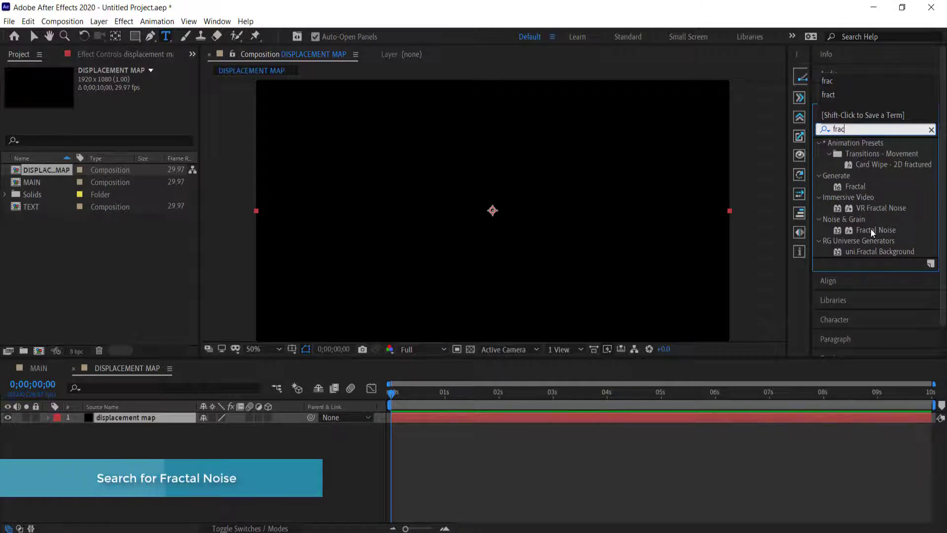
double_click(875, 229)
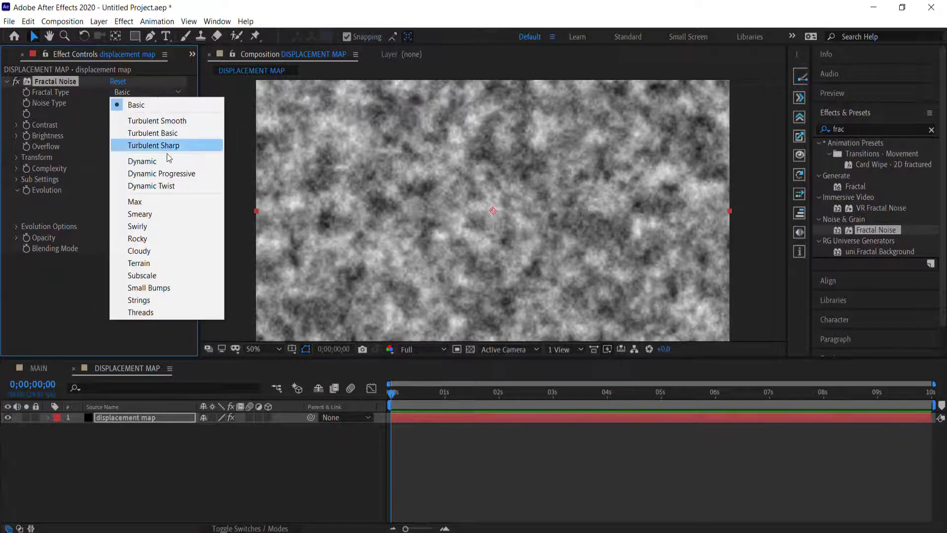
left_click(142, 161)
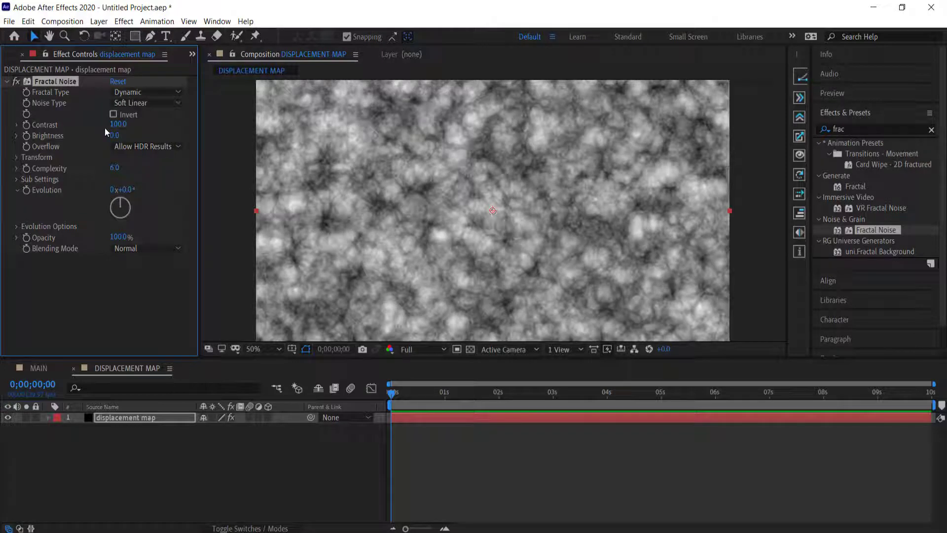
double_click(118, 125)
type("130")
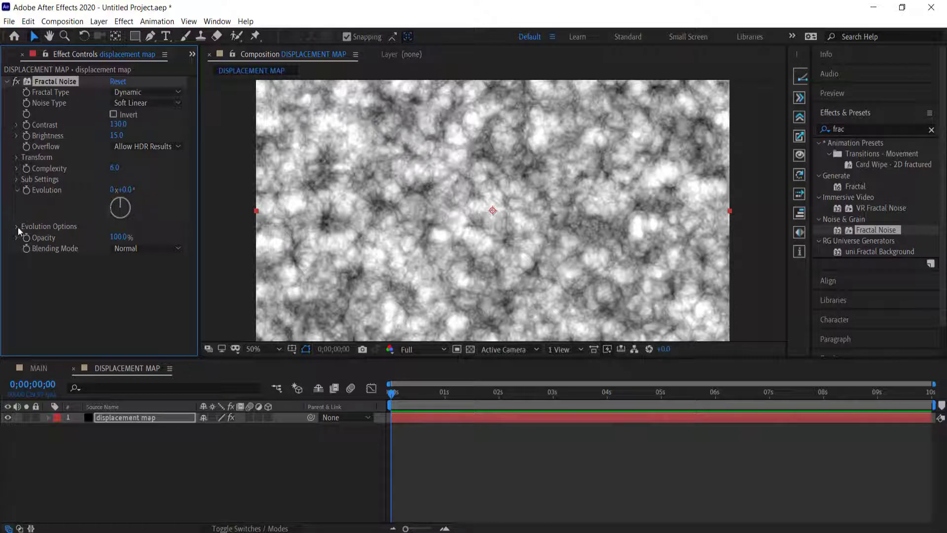
- Give Random Seed a time*10 expression, then return to MAIN
left_click(18, 226)
type("time*10")
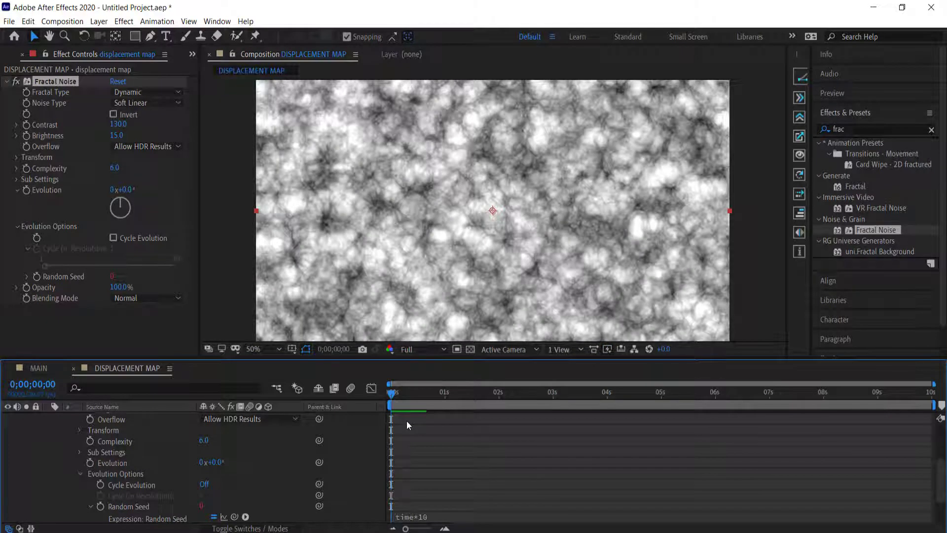
left_click(38, 369)
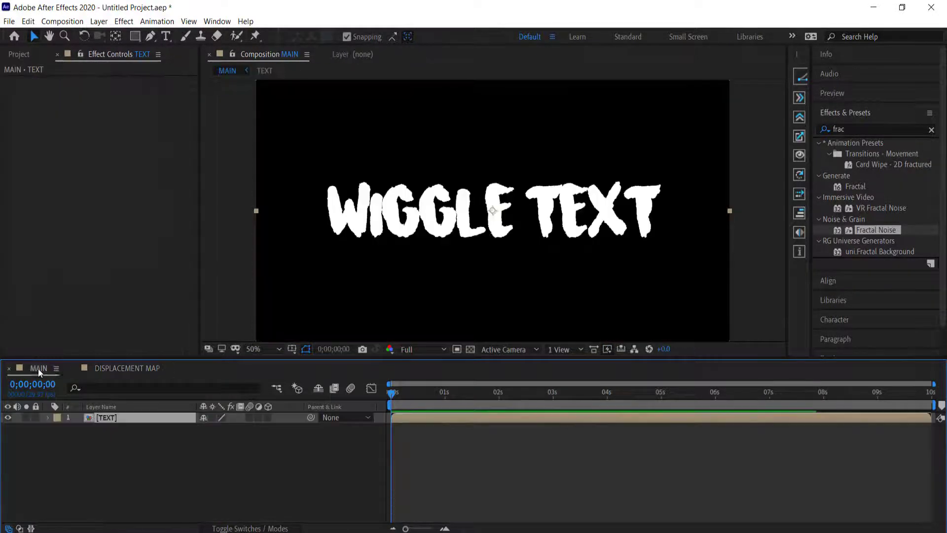
- Place the DISPLACEMENT MAP comp above TEXT in MAIN and hide it
left_click(19, 54)
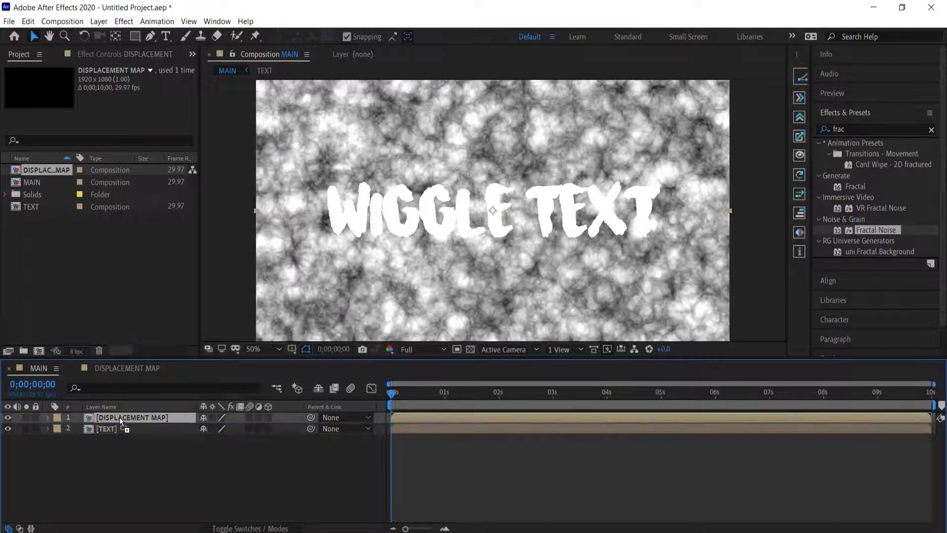
left_click(8, 428)
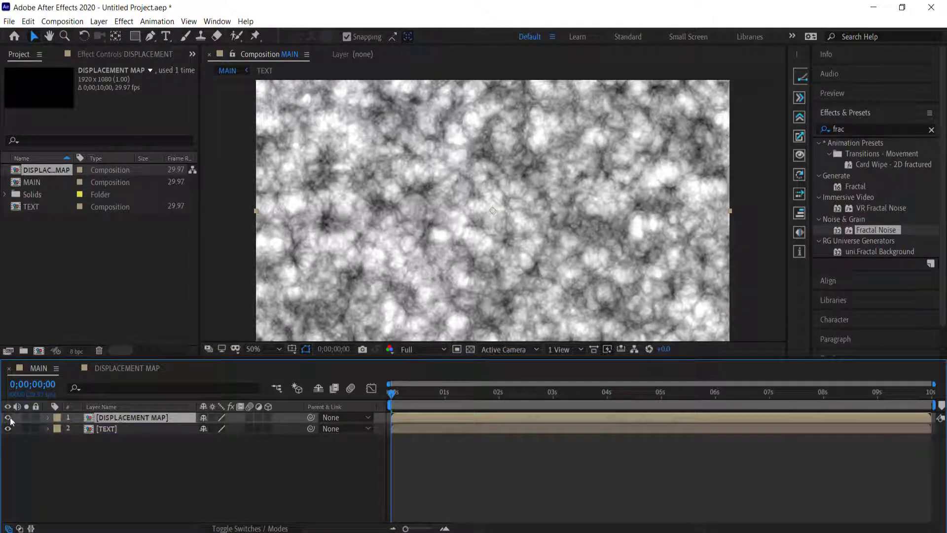
left_click(8, 417)
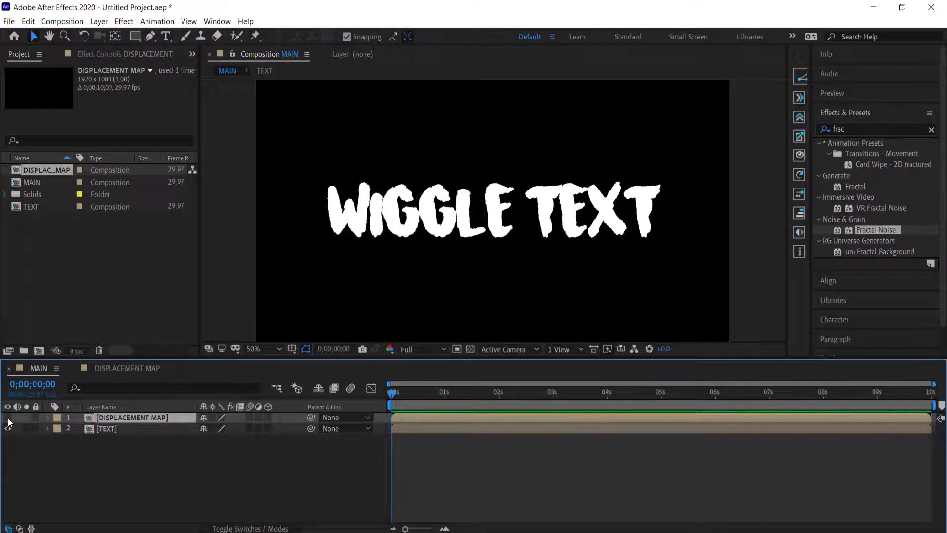
type("displacem")
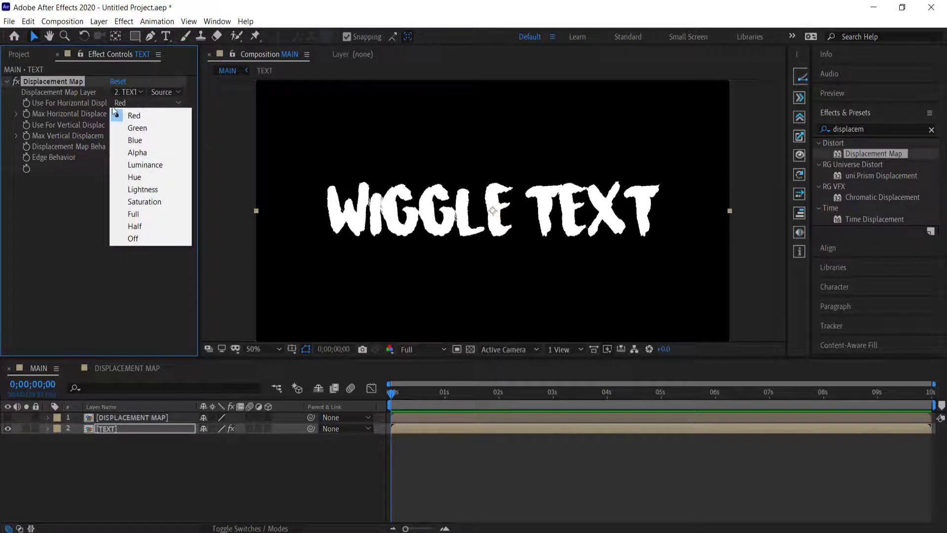
- Set Displacement Map to Luminance using layer 1. DISPLACEMENT MAP, then preview
left_click(145, 165)
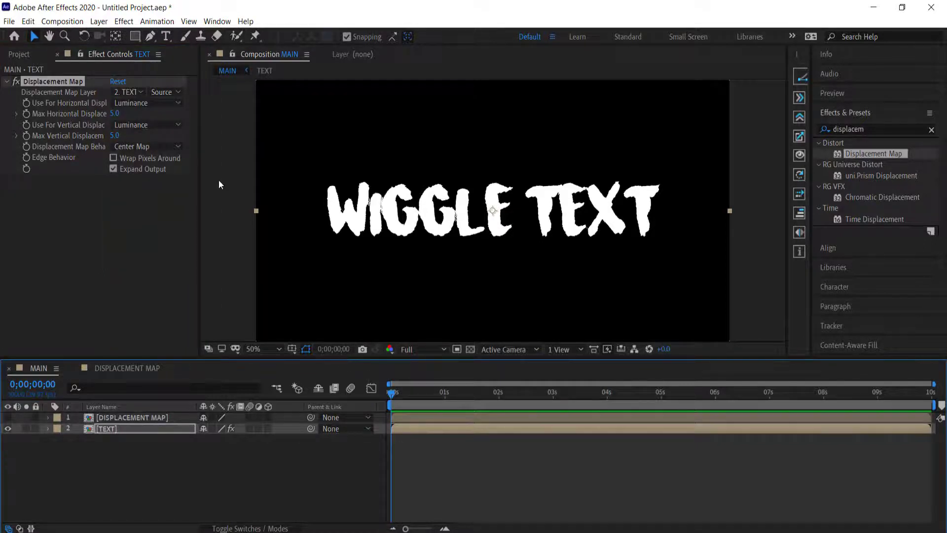
left_click(127, 91)
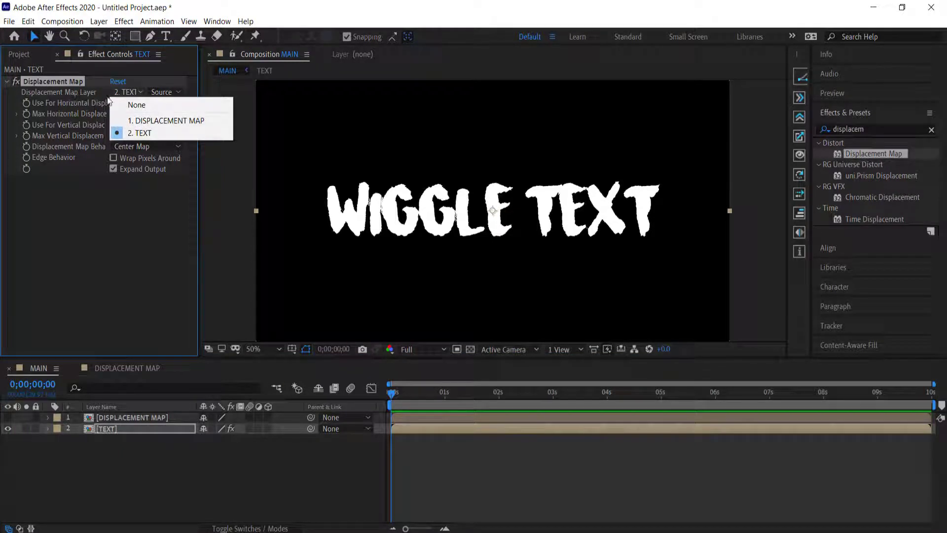
left_click(169, 120)
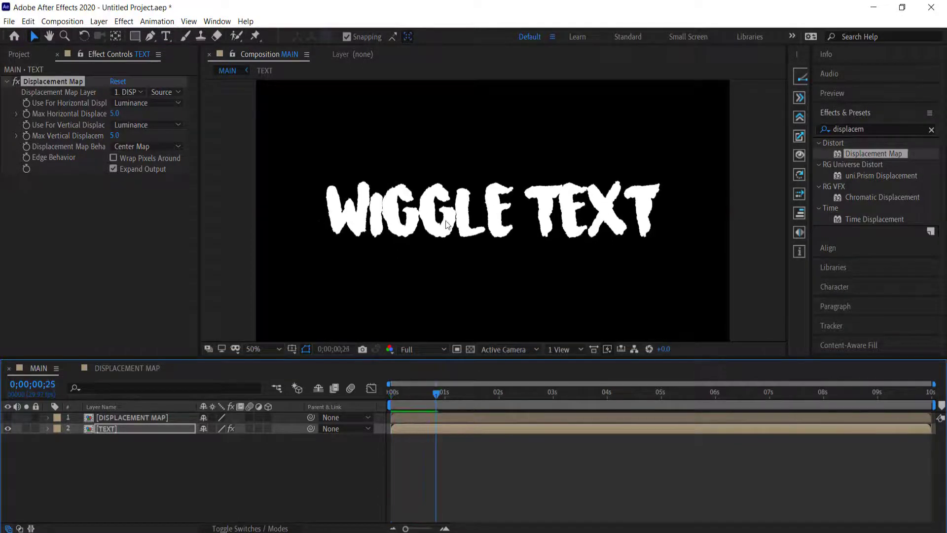
left_click(437, 393)
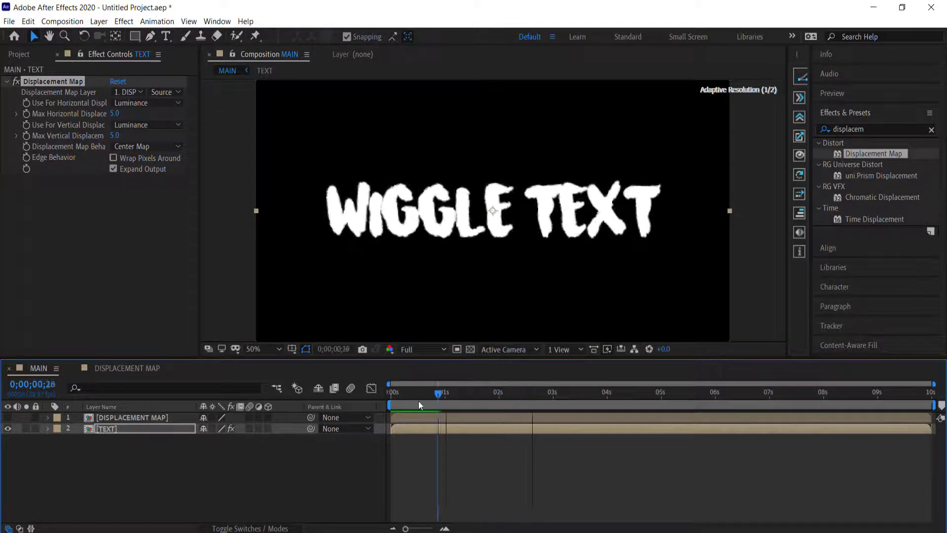
left_click(393, 392)
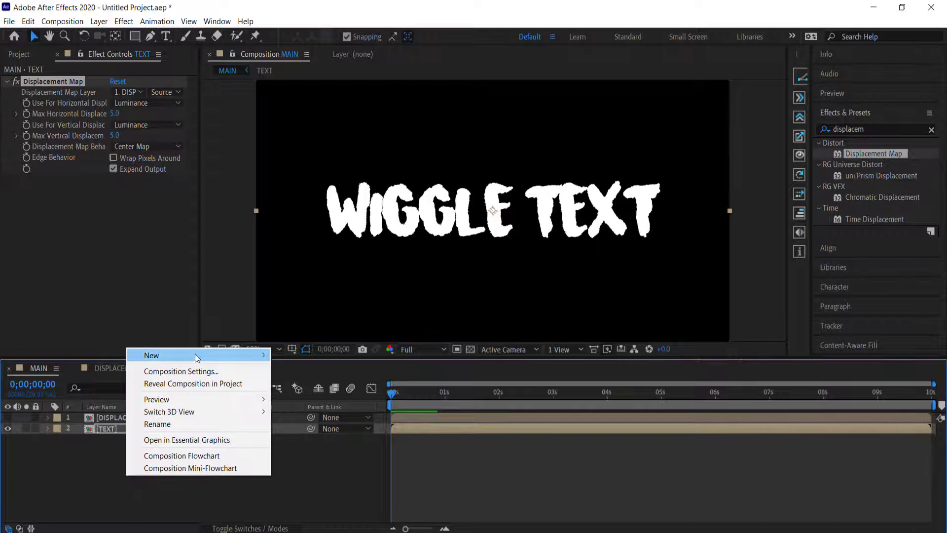
- Add a solid with a Gradient Ramp and choose a pink start colour
left_click(151, 355)
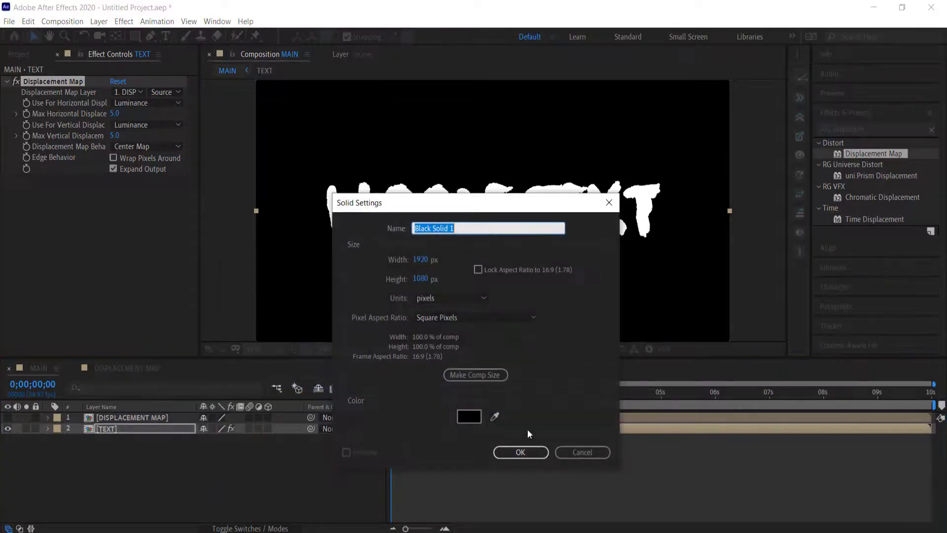
left_click(519, 452)
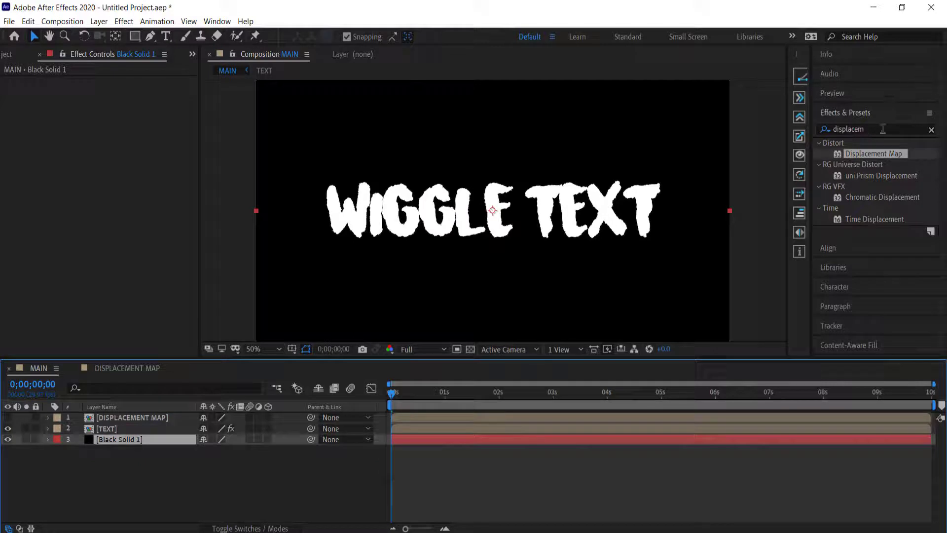
triple_click(870, 128)
type("ramp")
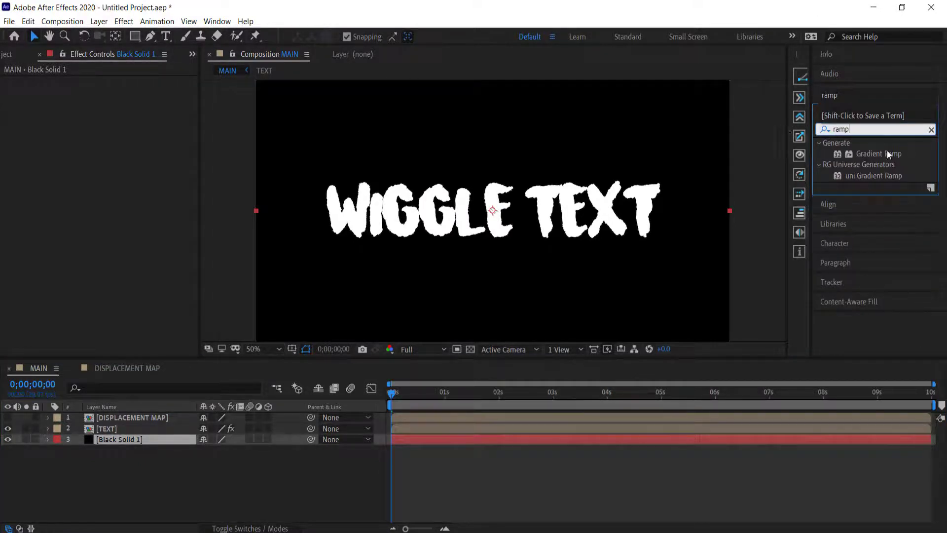
double_click(879, 153)
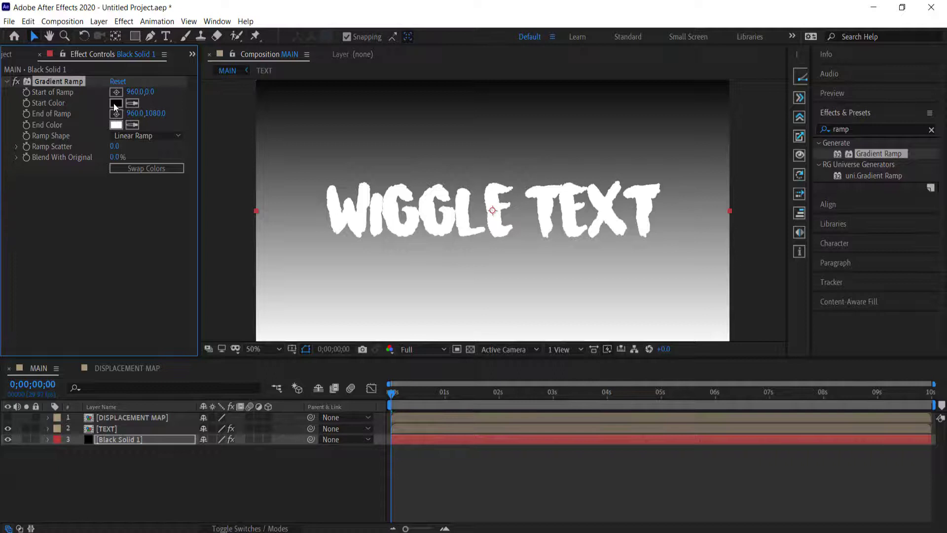
left_click(115, 102)
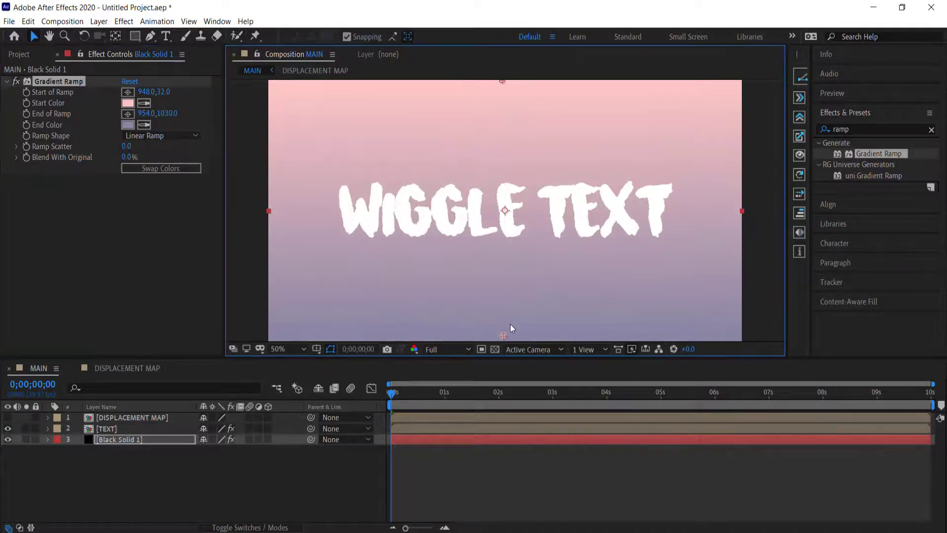
mouse_move(716, 170)
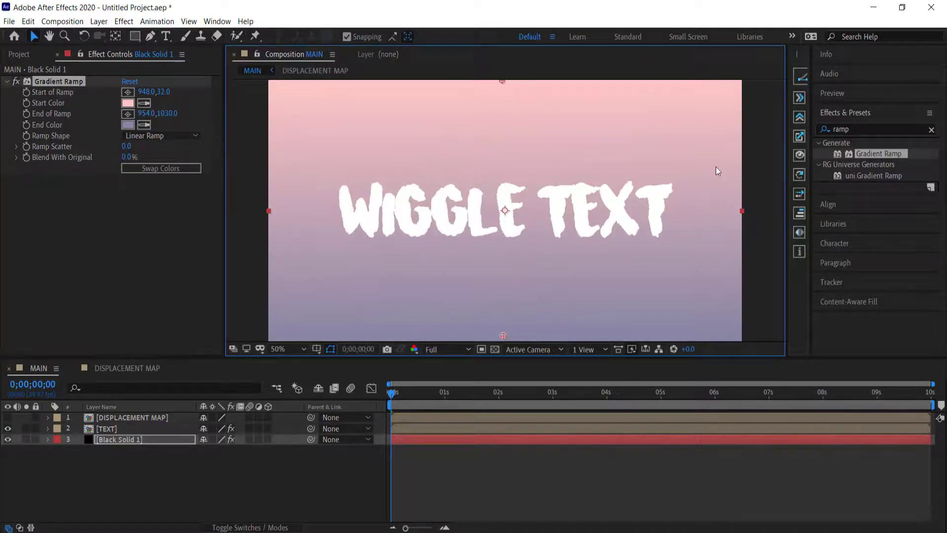
- Apply Drop Shadow (50% opacity, 135°, distance 18) to the TEXT layer and preview the wiggle
left_click(107, 428)
type("dro")
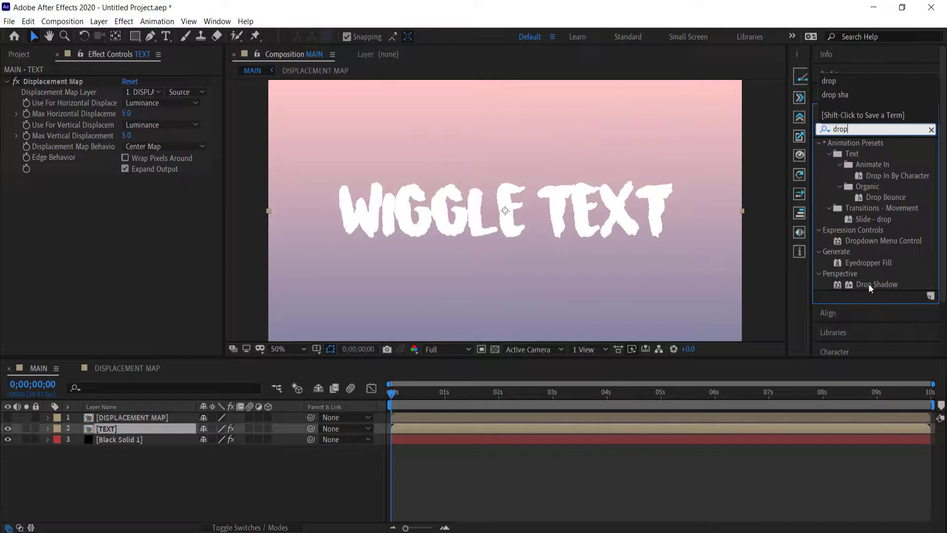
double_click(877, 284)
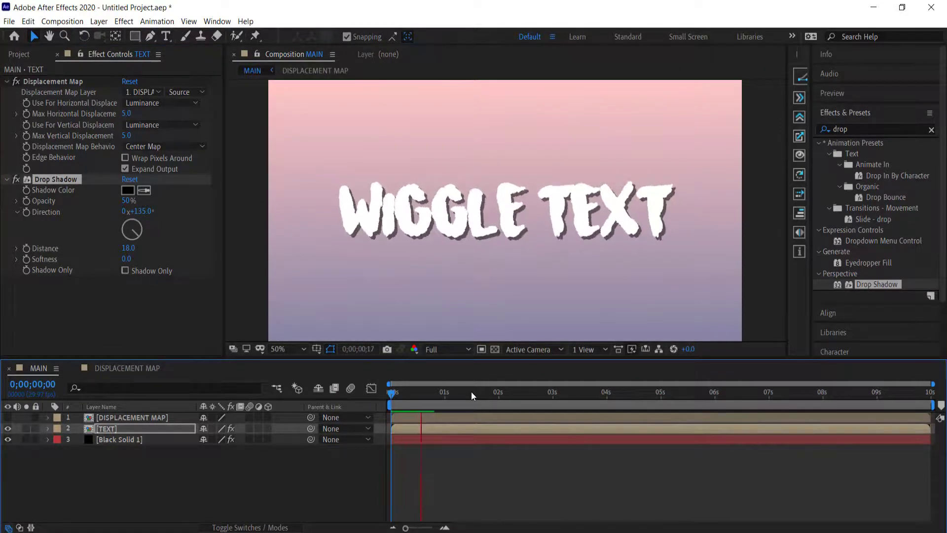
left_click(452, 392)
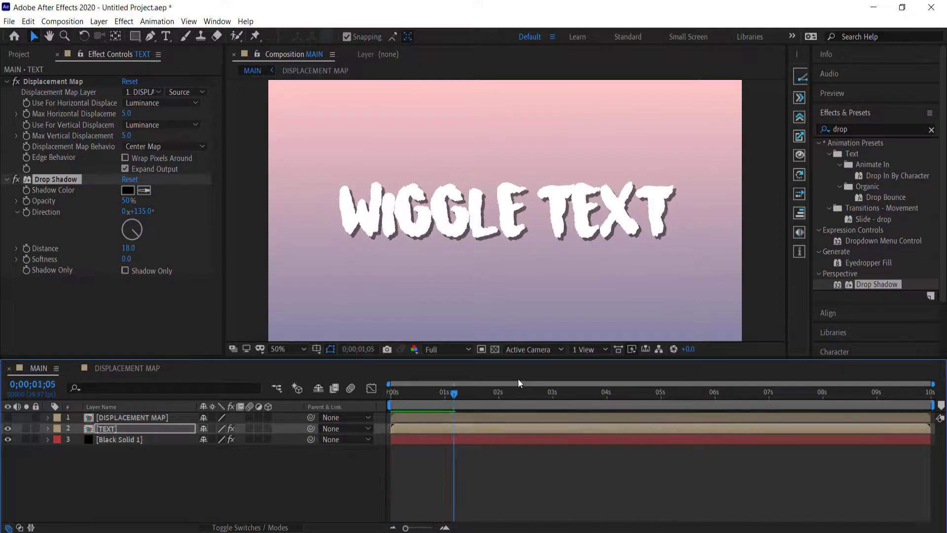